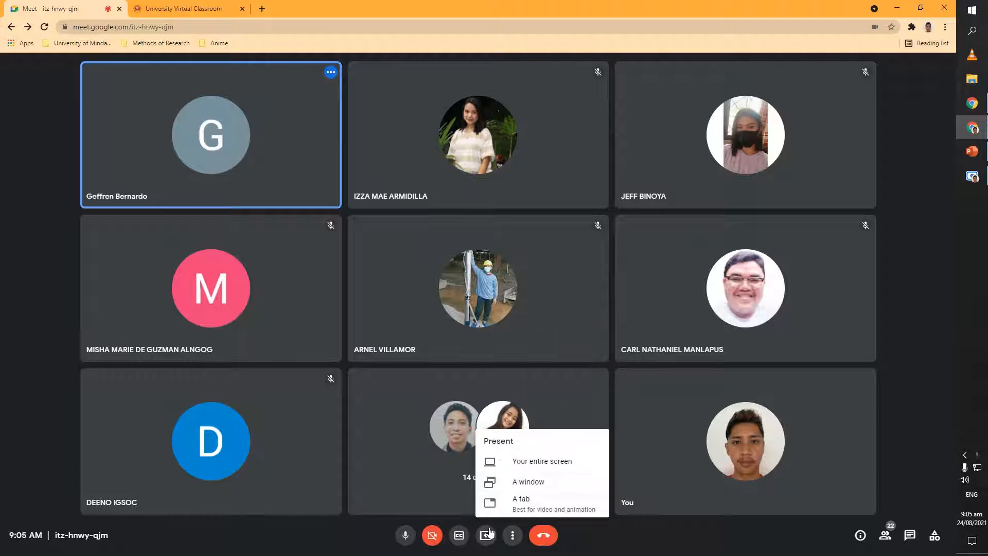
Start presenting the screen to everyone in the Google Meet call.
click(520, 498)
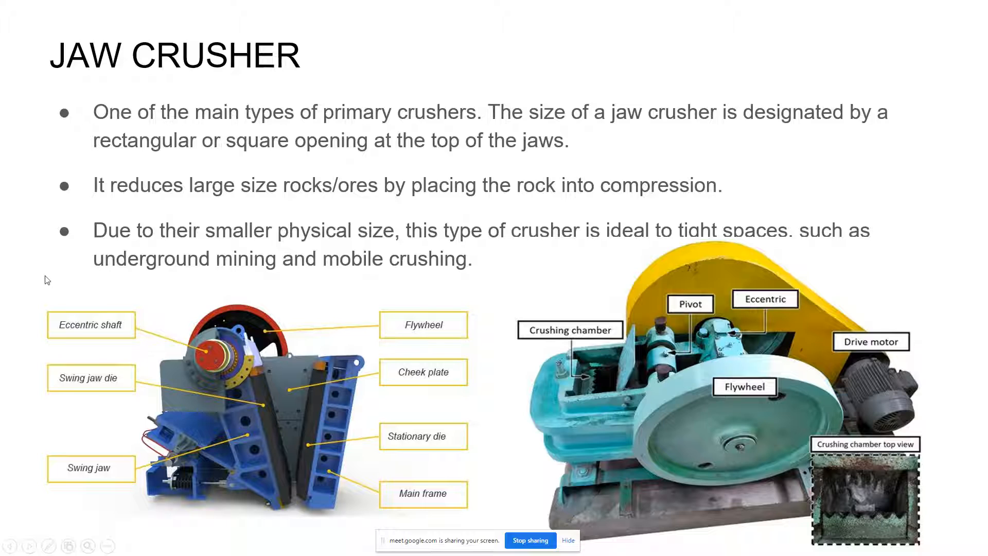
mouse_move(470, 408)
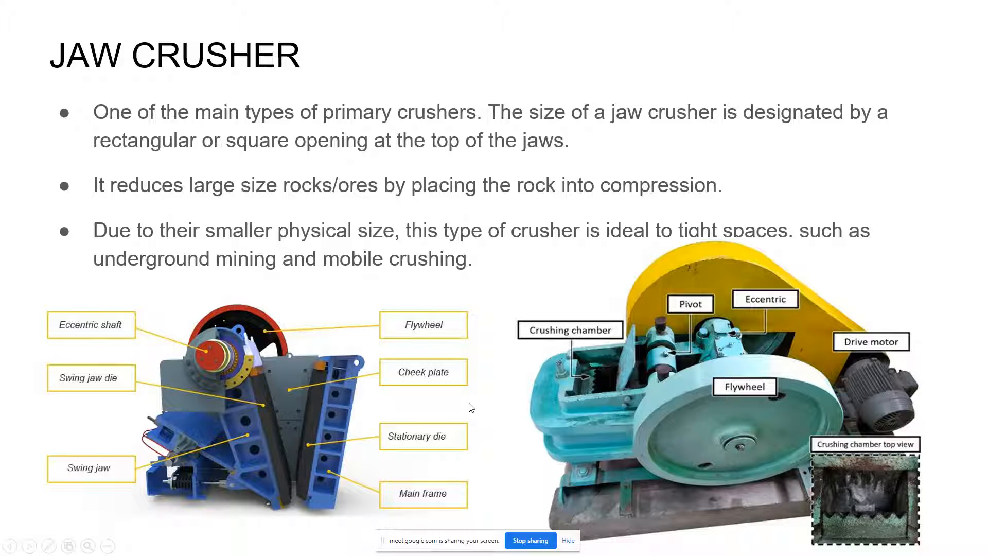
Advance the shared slideshow from the Jaw Crusher slide to the Vertical Shaft Impactor slide.
key(Right)
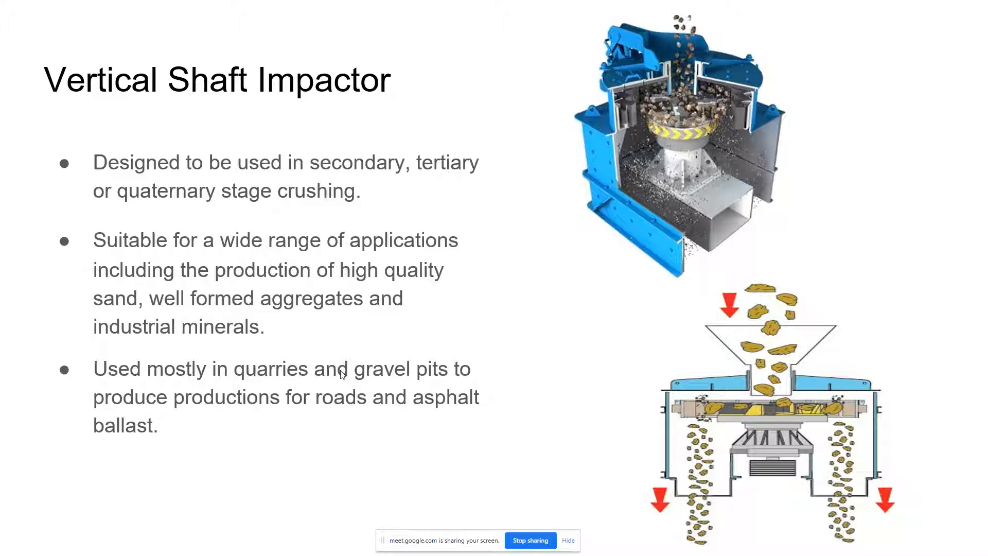